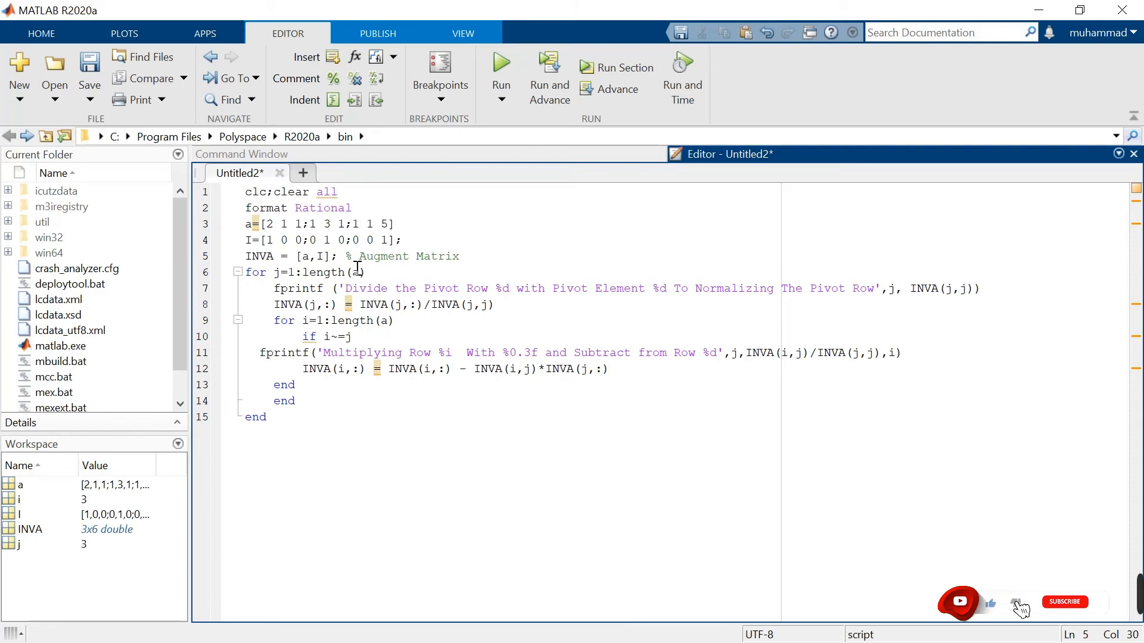
- Run the Gauss-Jordan inverse script so each row operation prints in the Command Window
left_click(1063, 601)
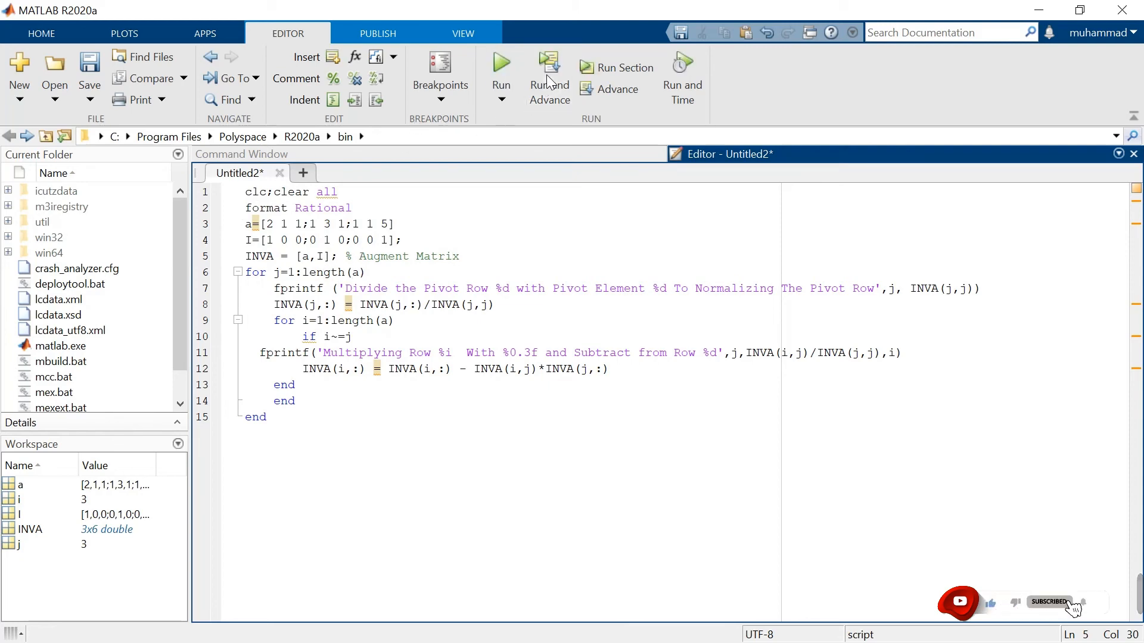
left_click(501, 72)
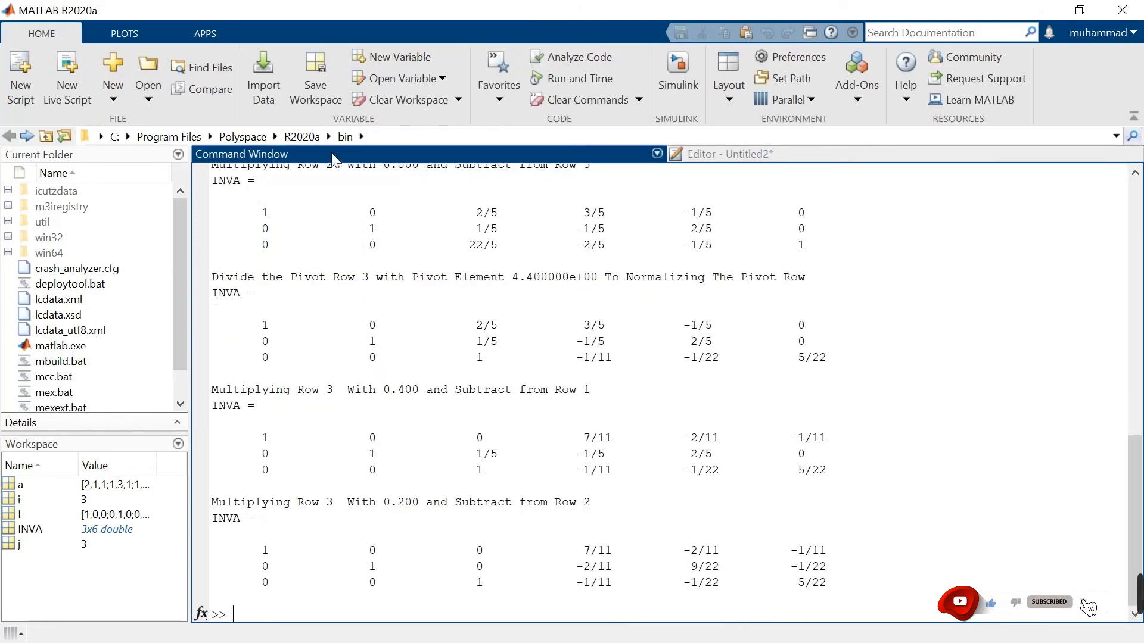
- Scroll the Command Window output up to matrix a and the first pivot step
scroll("up", 3)
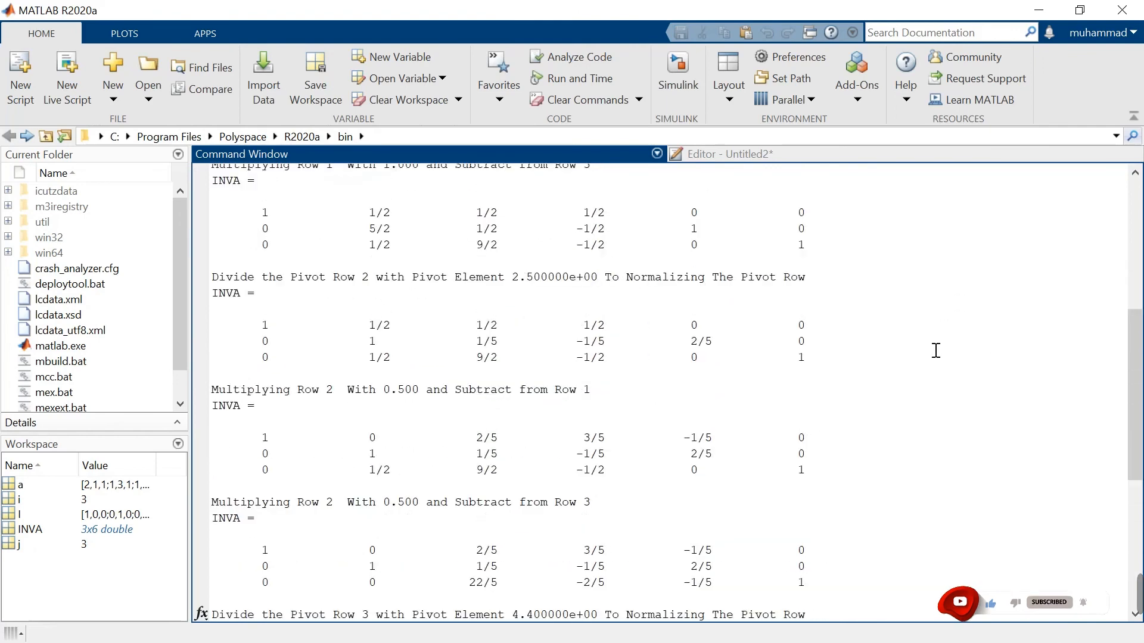
scroll("up", 3)
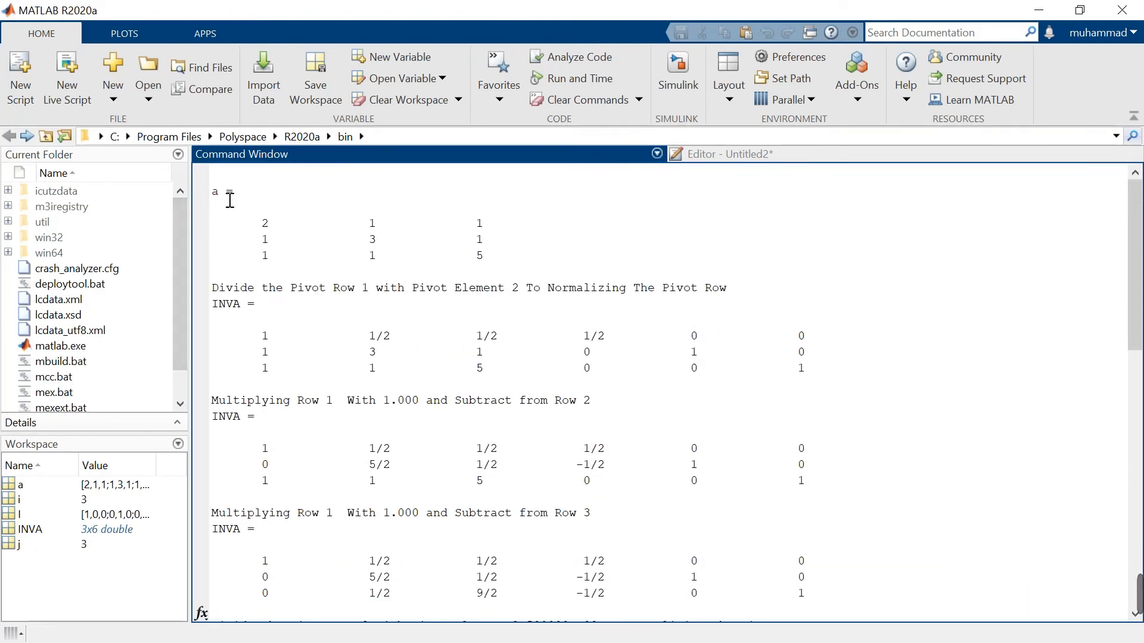
mouse_move(503, 239)
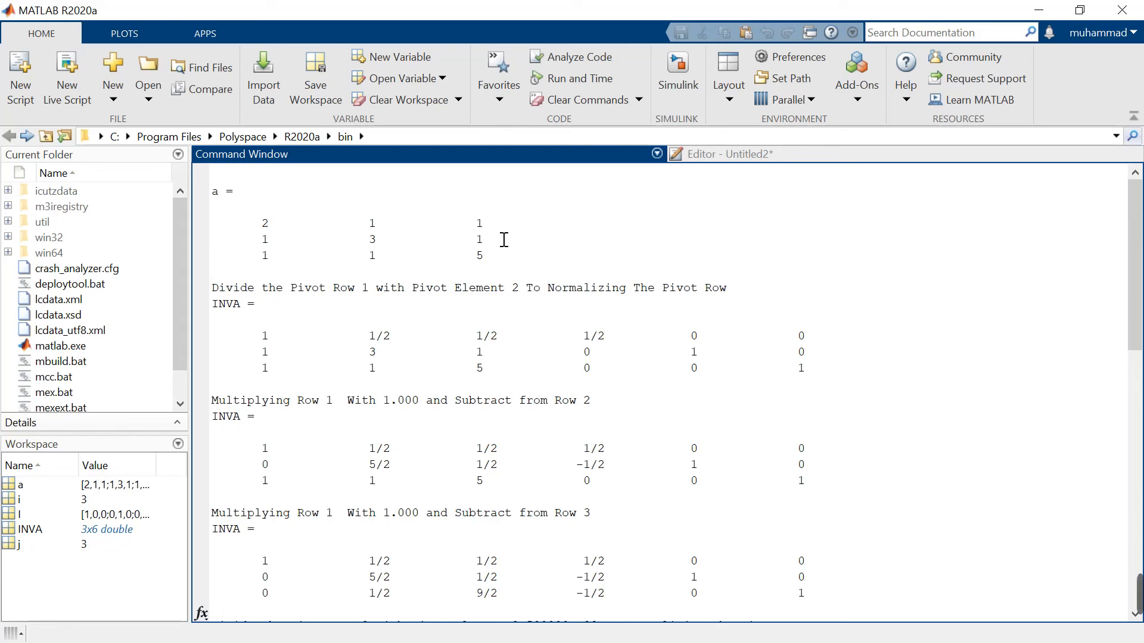
mouse_move(503, 255)
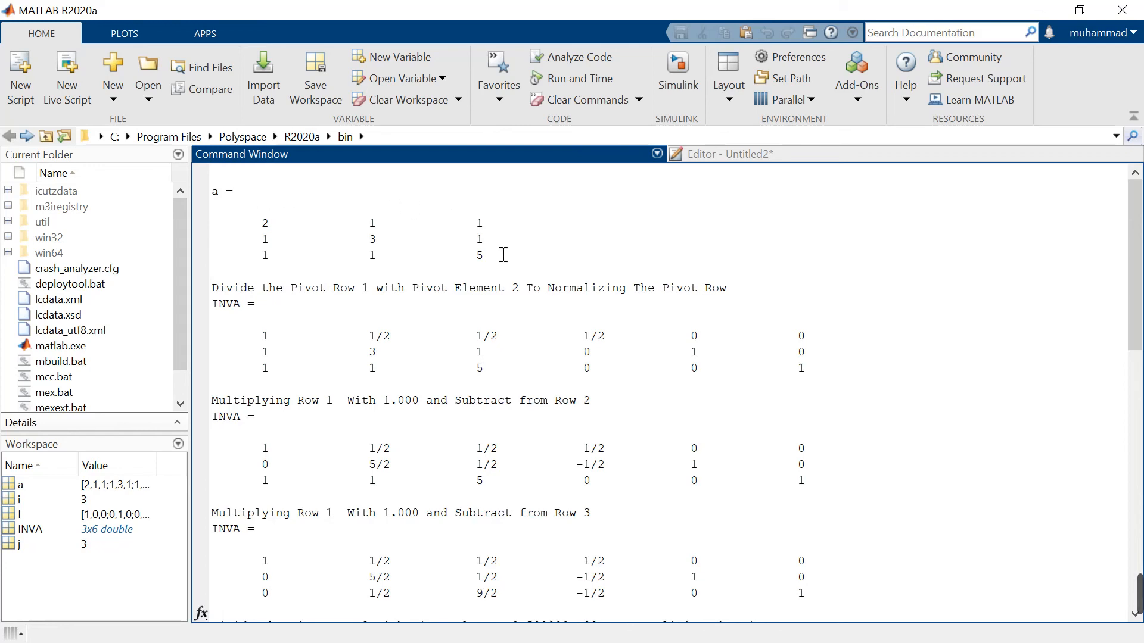
scroll("down", 3)
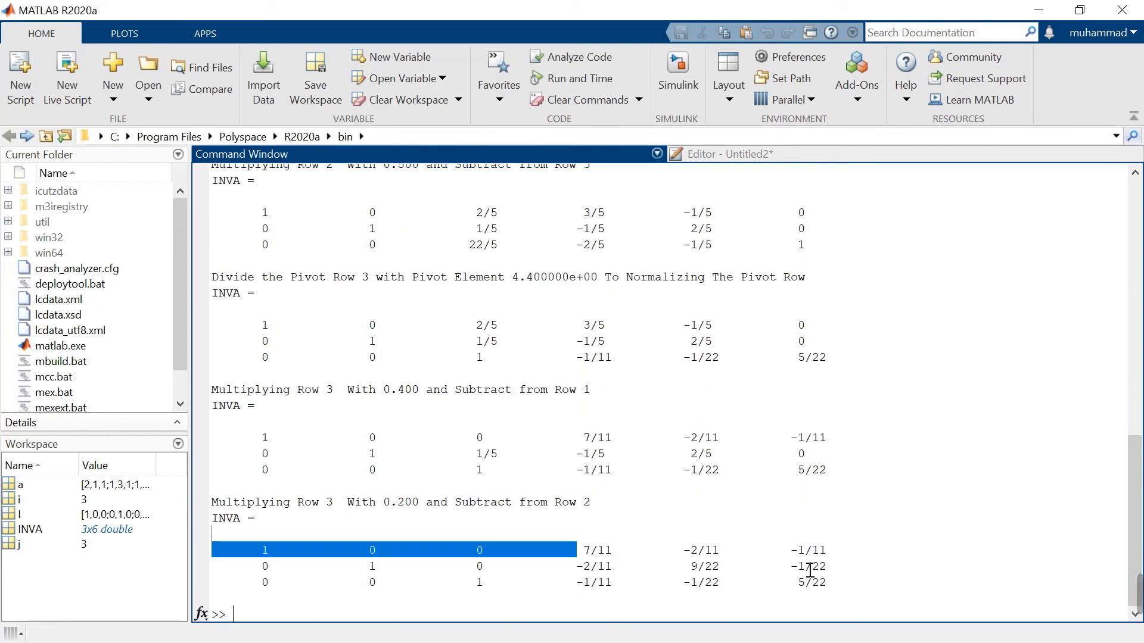
- Deselect the highlighted text in the final INVA matrix showing the inverse
left_click(631, 596)
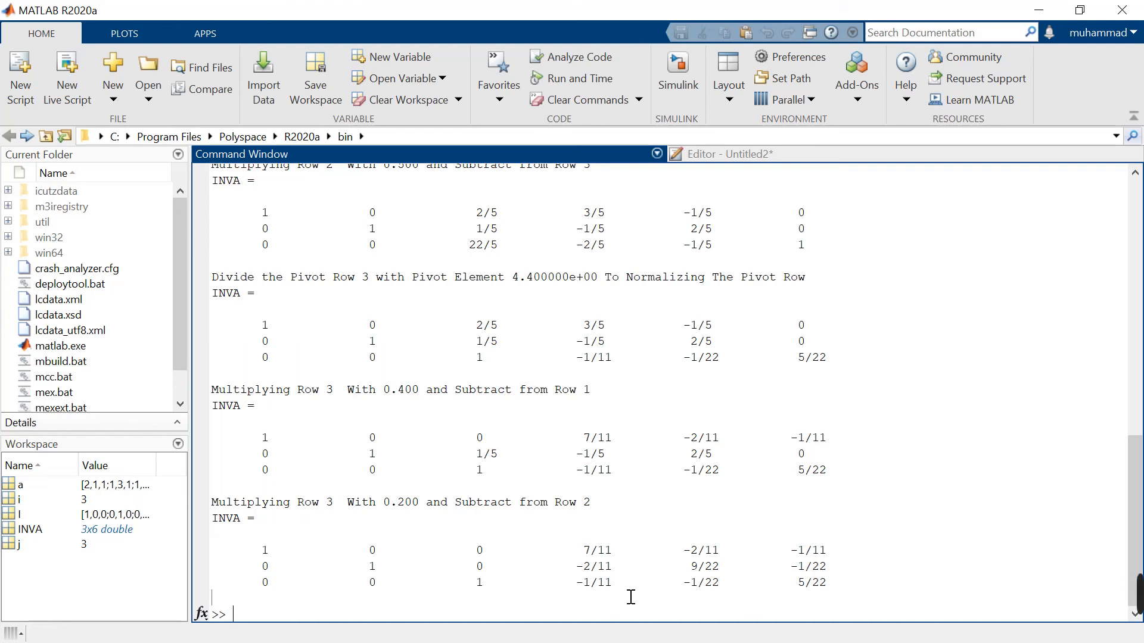